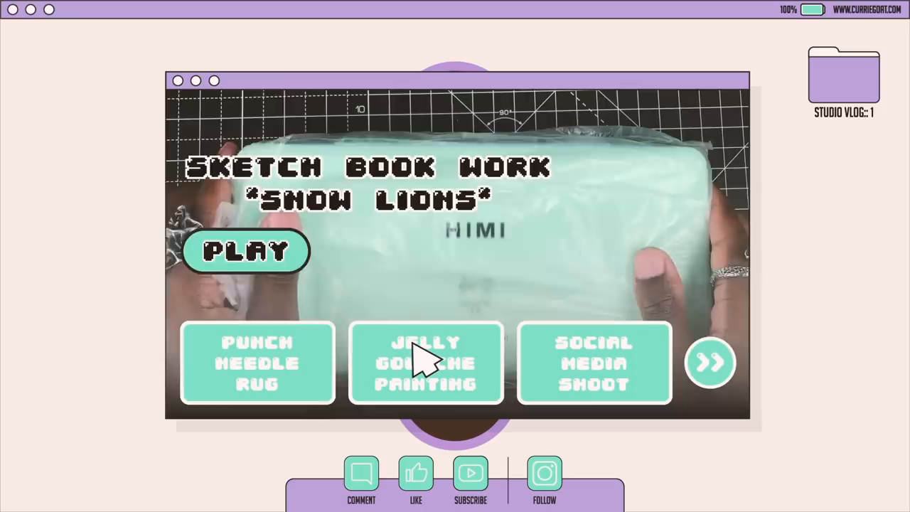
left_click(245, 250)
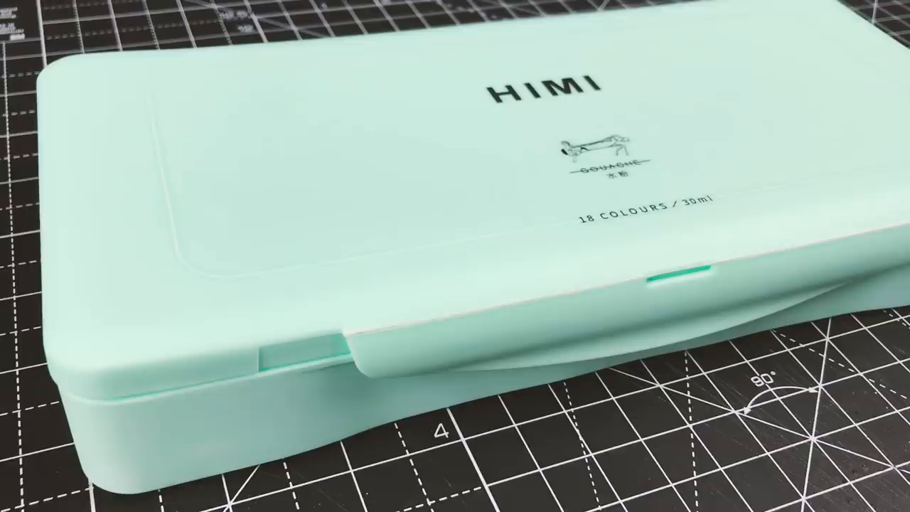